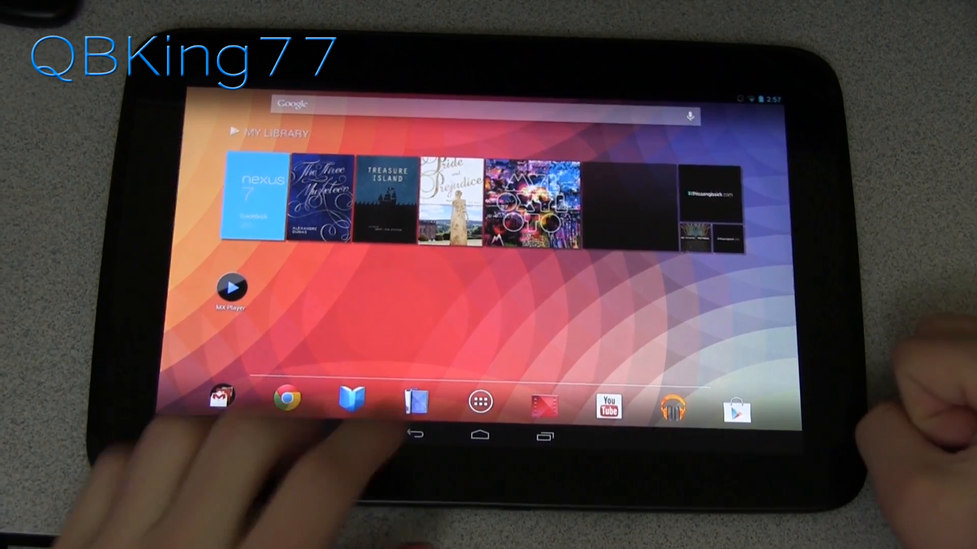
# - View the app drawer briefly and return toward the Nexus 10 home screen
pyautogui.click(479, 401)
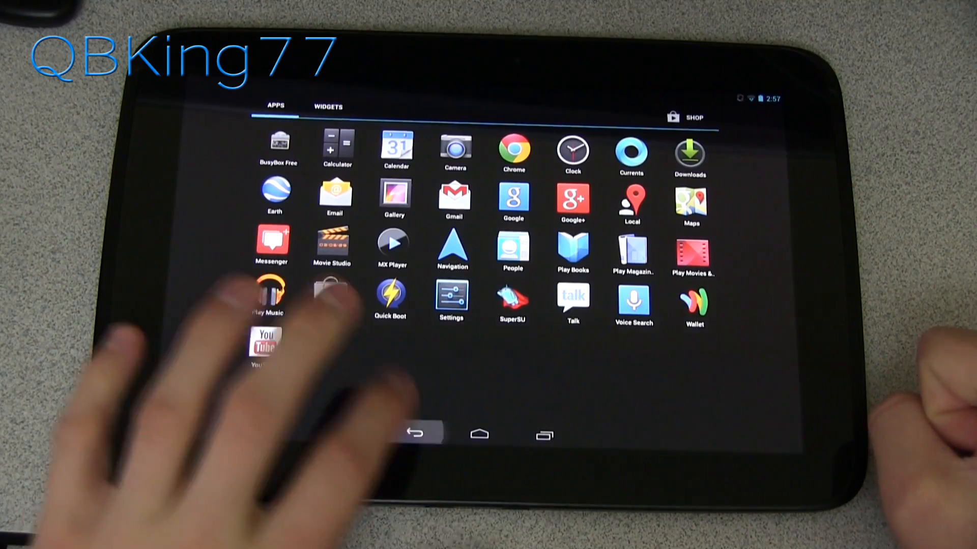
pyautogui.click(482, 433)
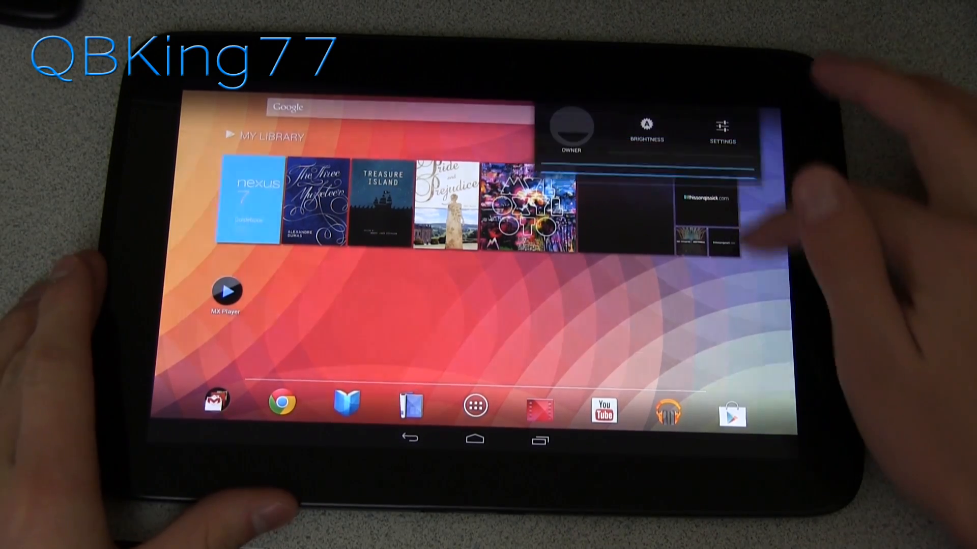
# - Enable USB debugging under Developer options in Android Settings
pyautogui.click(721, 127)
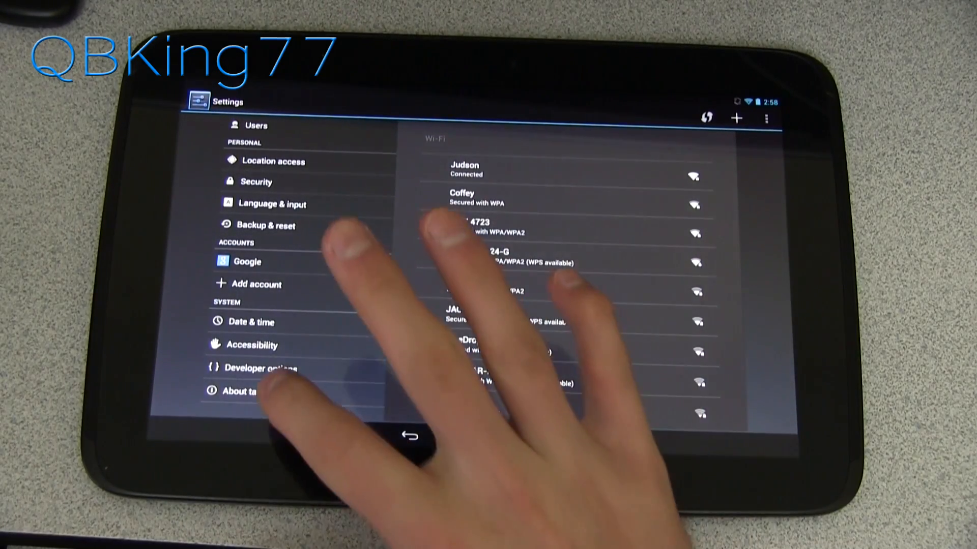
pyautogui.click(265, 391)
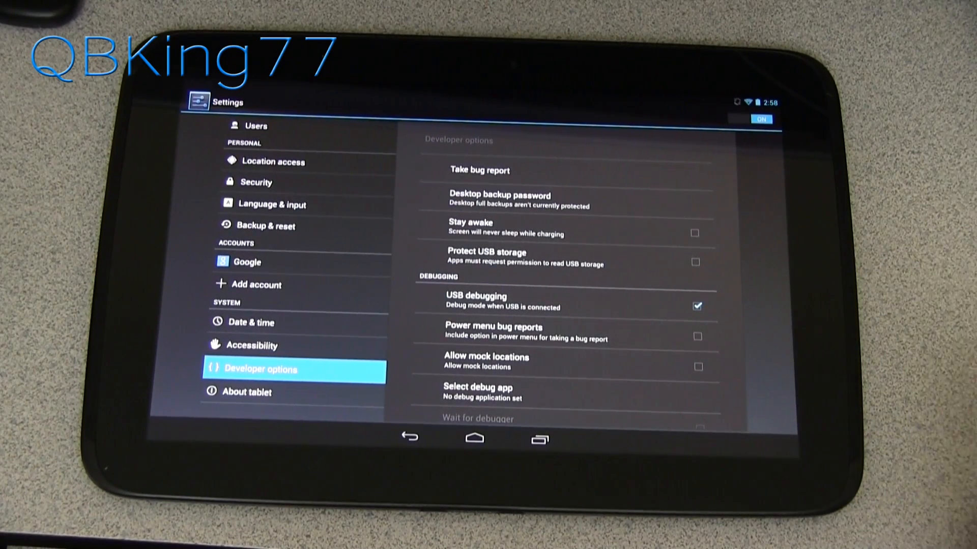
pyautogui.click(473, 438)
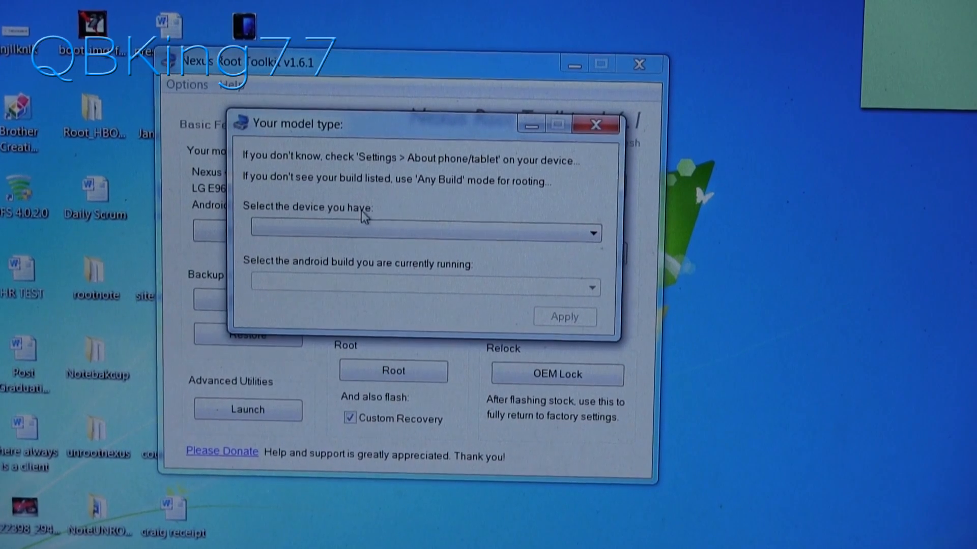
# - Apply Nexus 10 (Wi-Fi Tablet) with MANTARAY-MANTA Android 4.2.1 JOP40D as the model
pyautogui.click(421, 233)
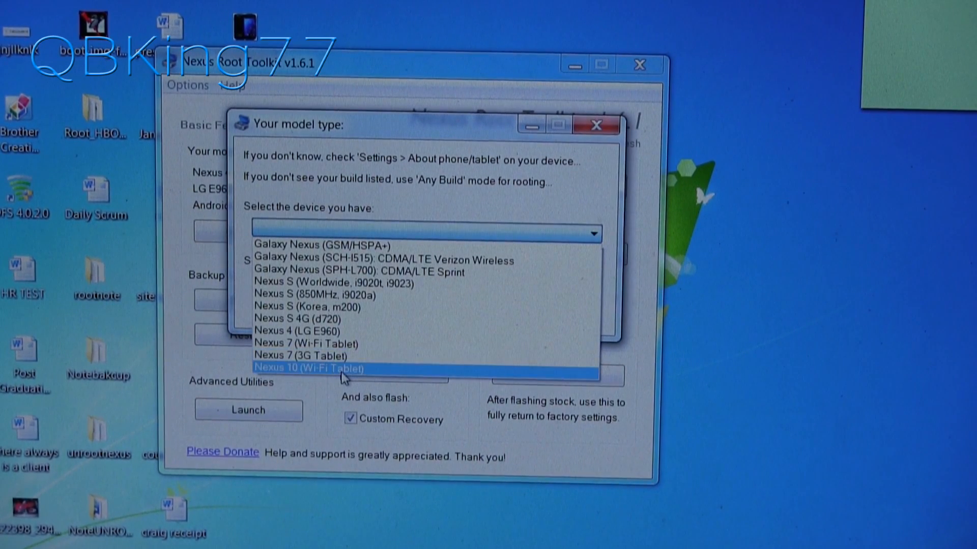
pyautogui.click(309, 367)
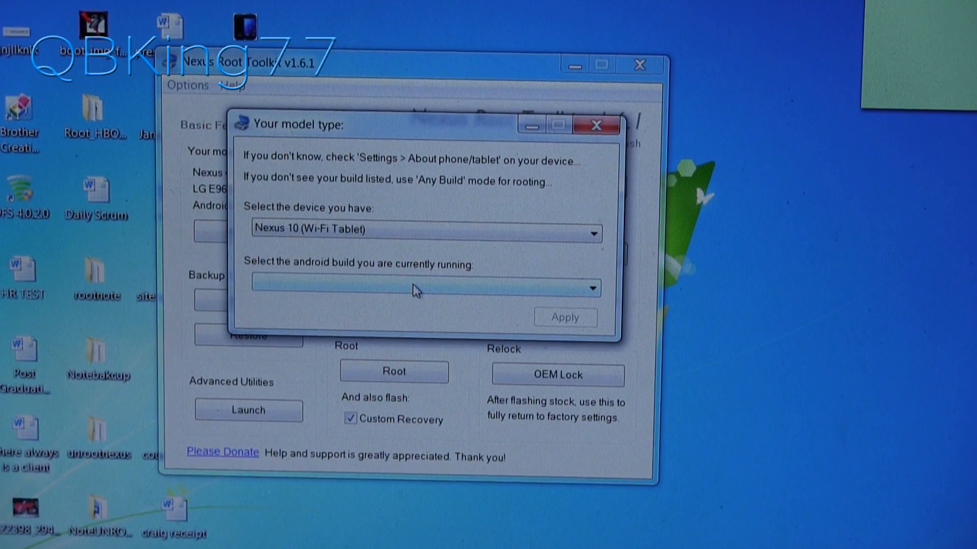
pyautogui.click(423, 288)
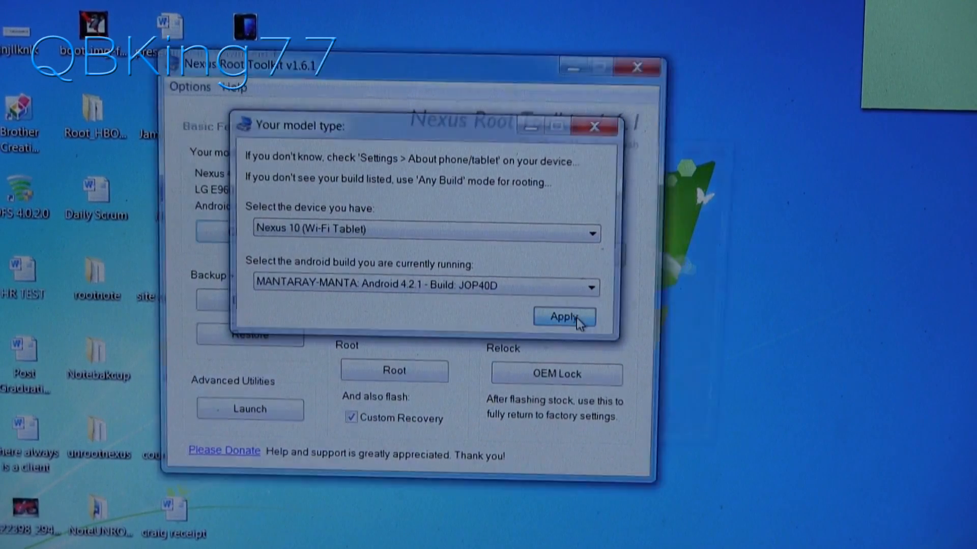
pyautogui.click(563, 317)
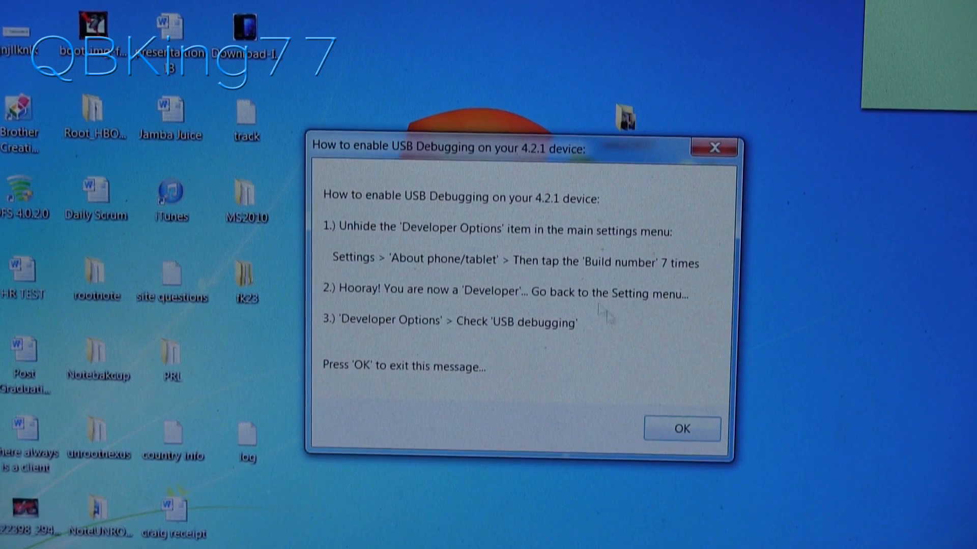
# - Dismiss the USB debugging message and close the Full Driver Configuration Guide
pyautogui.click(681, 428)
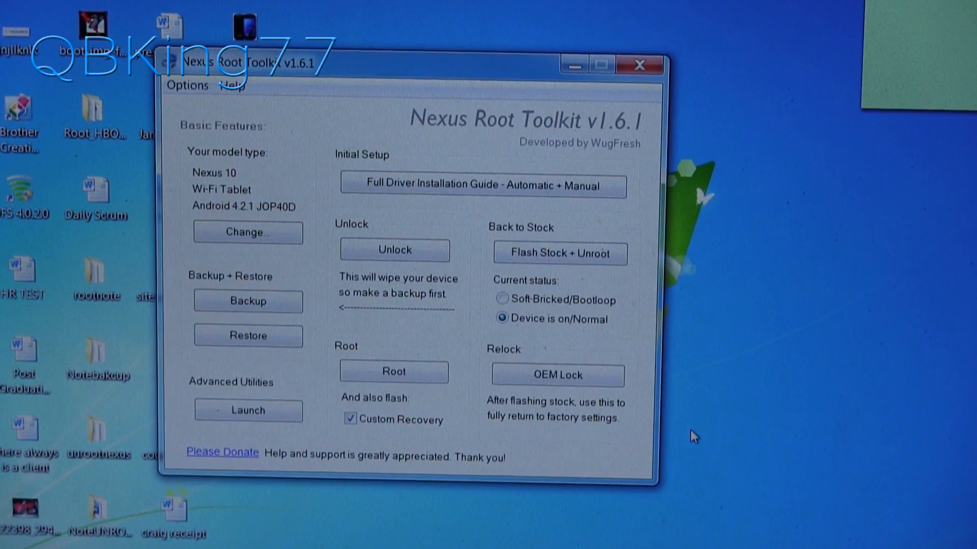
pyautogui.moveTo(429, 191)
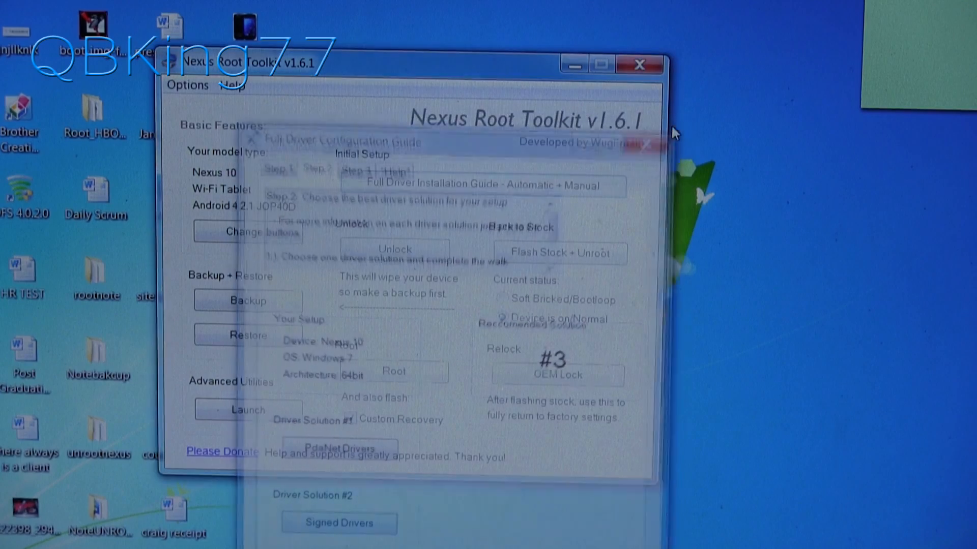
pyautogui.click(643, 143)
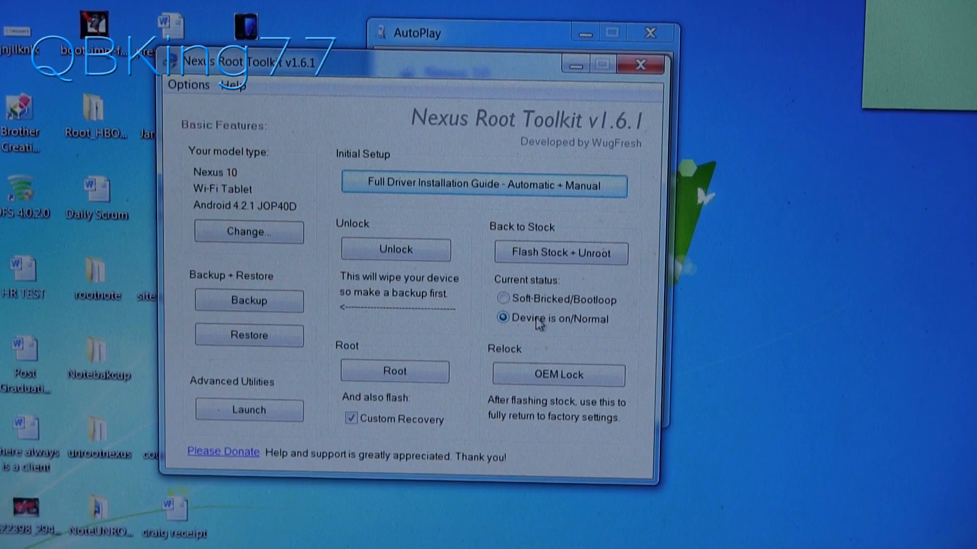
# - Start Flash Stock + Unroot and accept the wipe warning to reach factory image choice
pyautogui.click(558, 253)
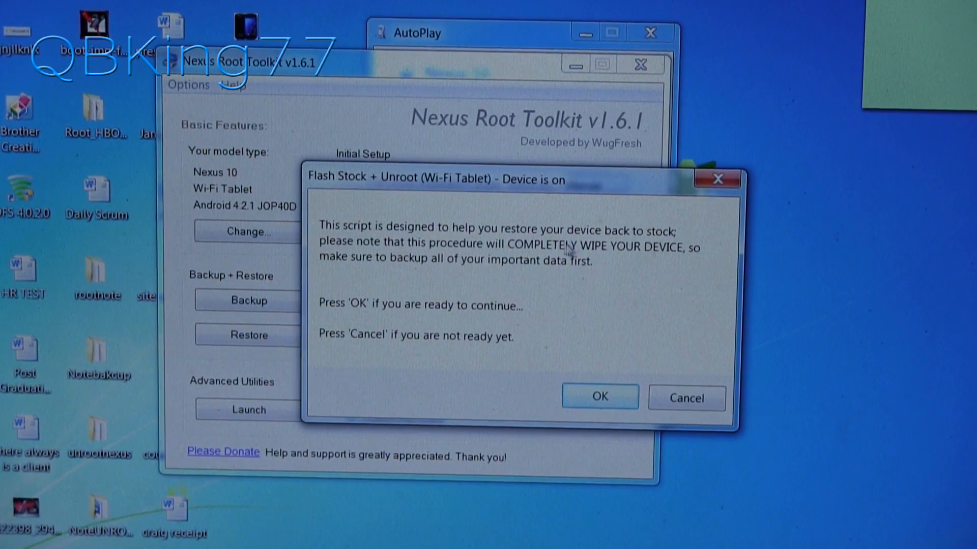
pyautogui.moveTo(598, 277)
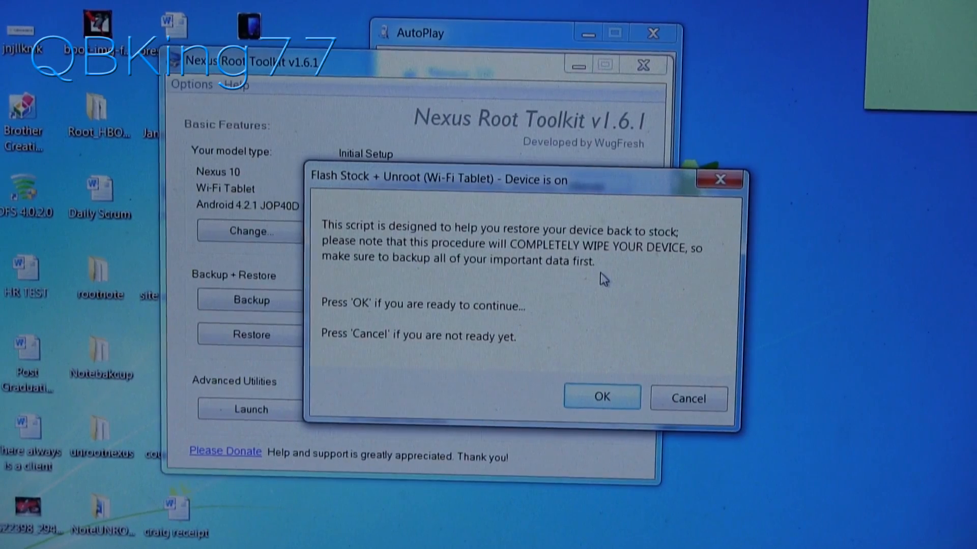
pyautogui.click(600, 397)
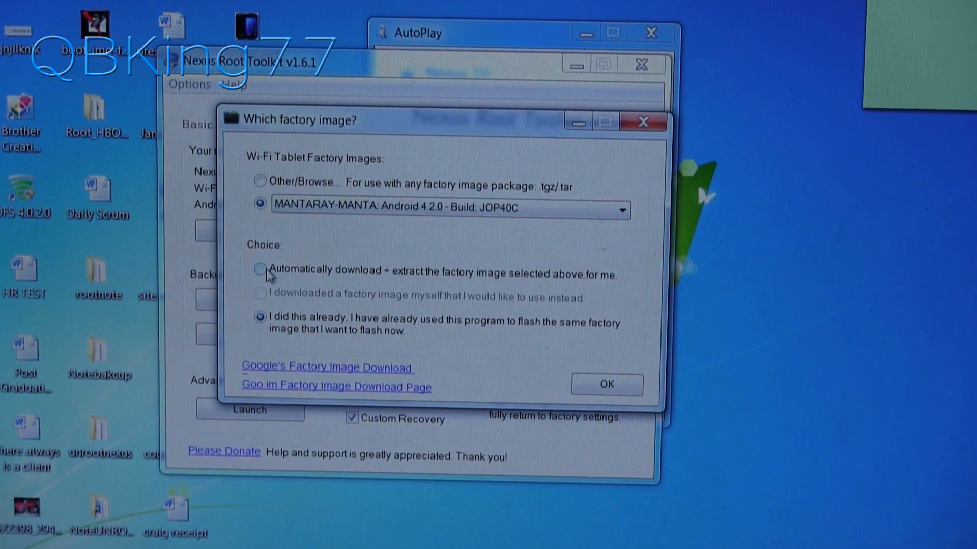
# - Request automatic download and extraction of the Android 4.2.0 JOP40C factory image
pyautogui.click(260, 269)
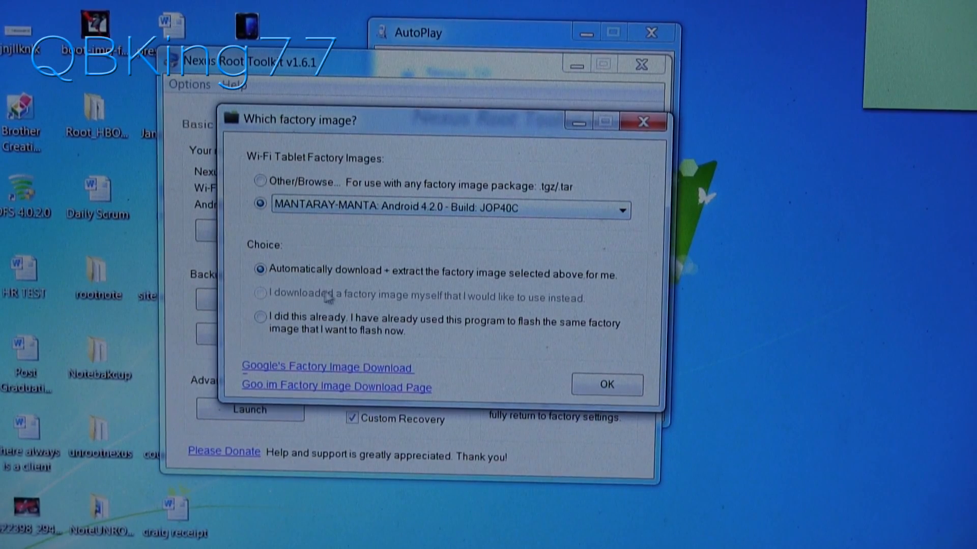
pyautogui.click(605, 383)
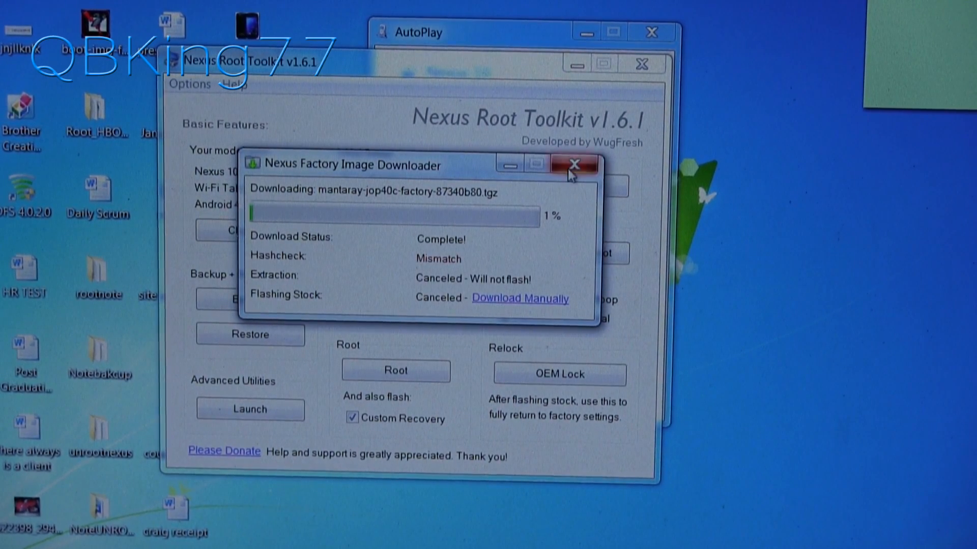
# - Close the failed downloader and confirm the wipe warning and factory image choice again
pyautogui.click(572, 164)
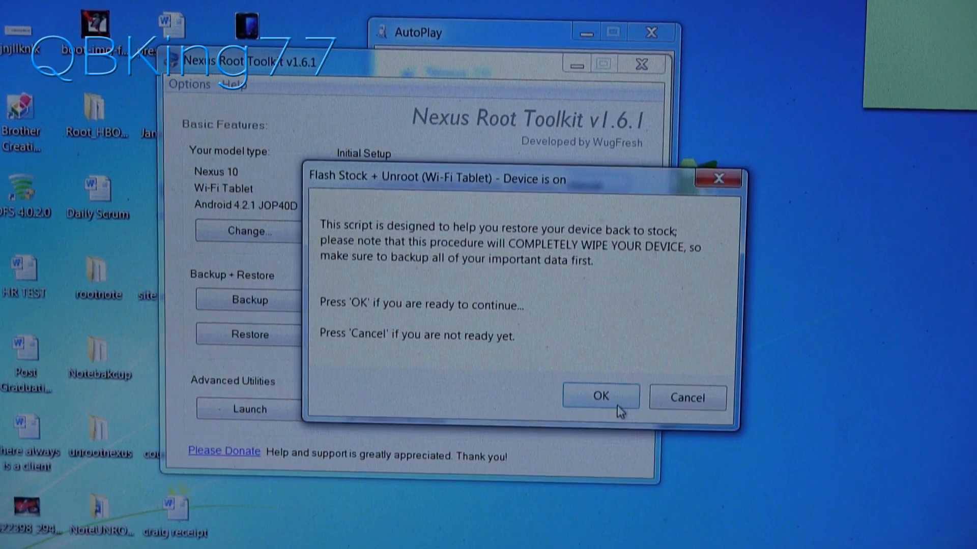
pyautogui.click(600, 396)
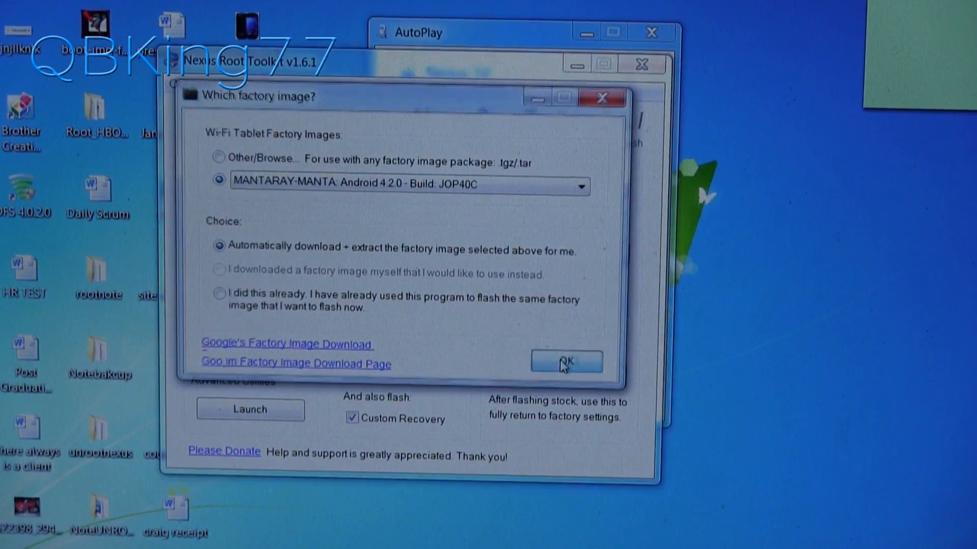
pyautogui.click(566, 361)
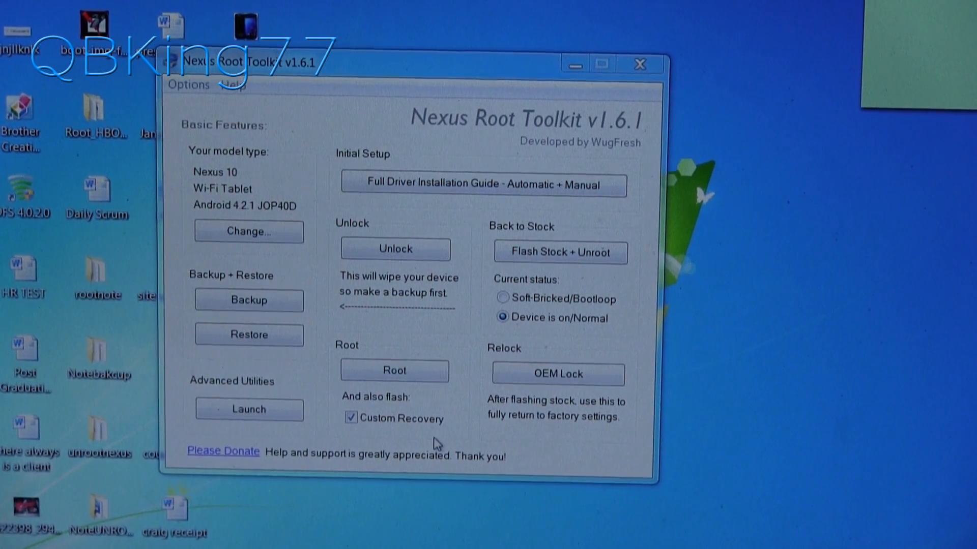
pyautogui.moveTo(532, 242)
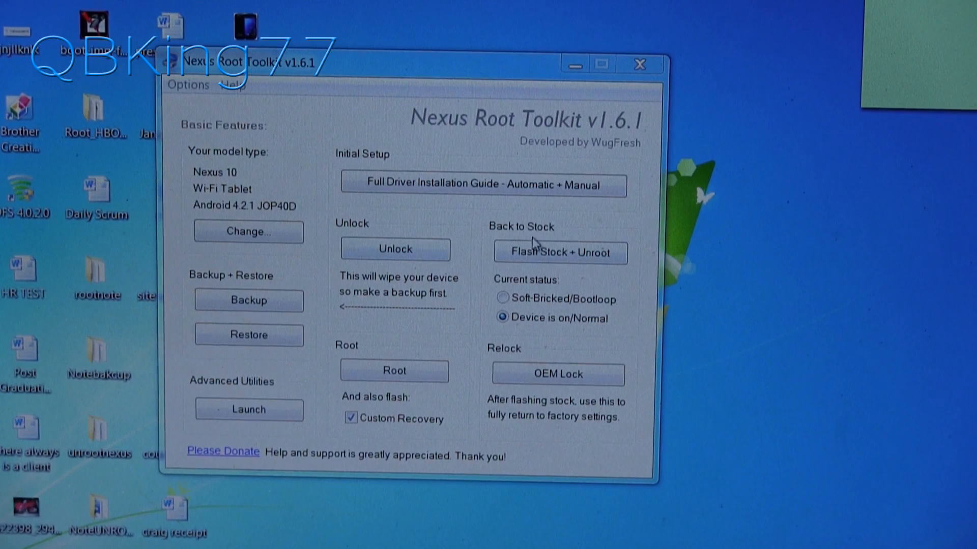
# - Restart Flash Stock + Unroot and accept the wipe warning once more
pyautogui.click(558, 252)
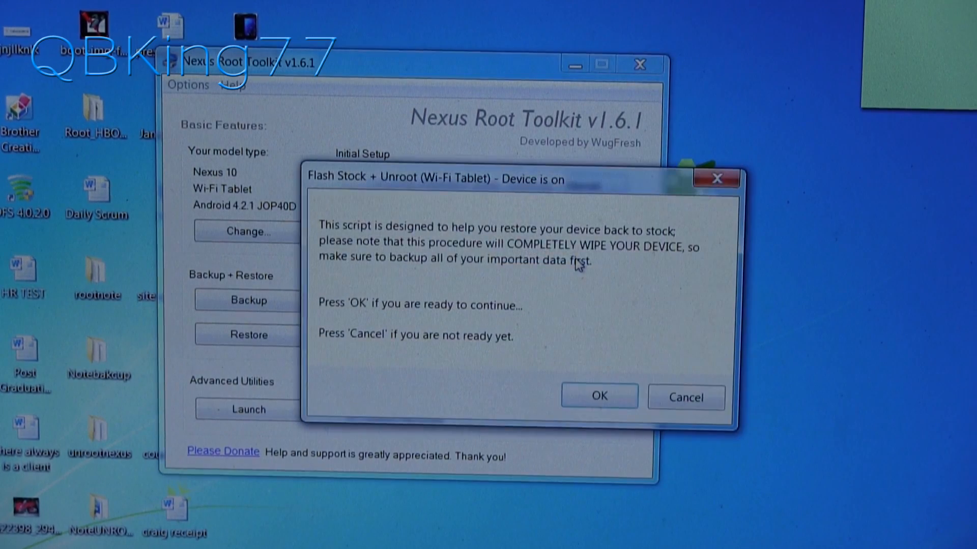
pyautogui.click(597, 396)
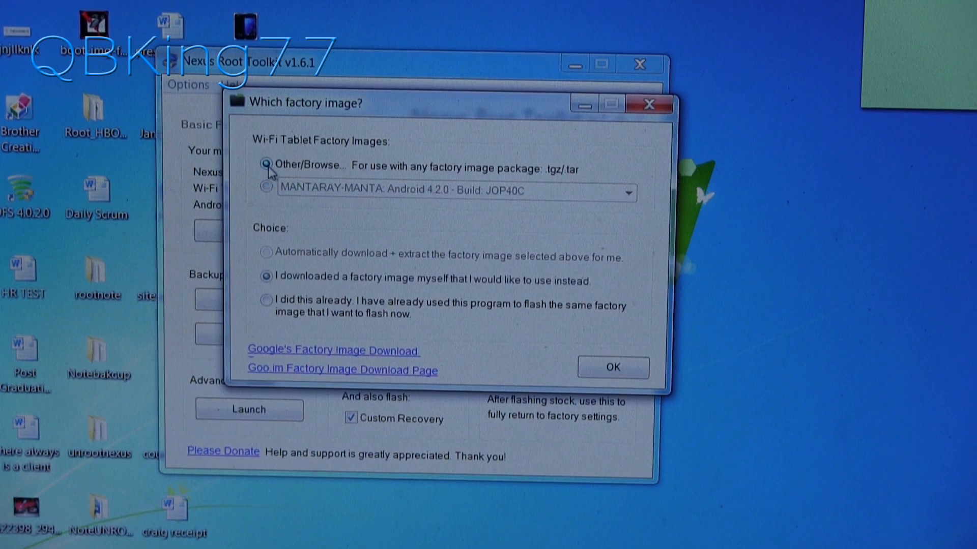
# - Browse to Downloads and select mantaray-jop40c-factory-87340b80.tgz as the factory image
pyautogui.click(268, 168)
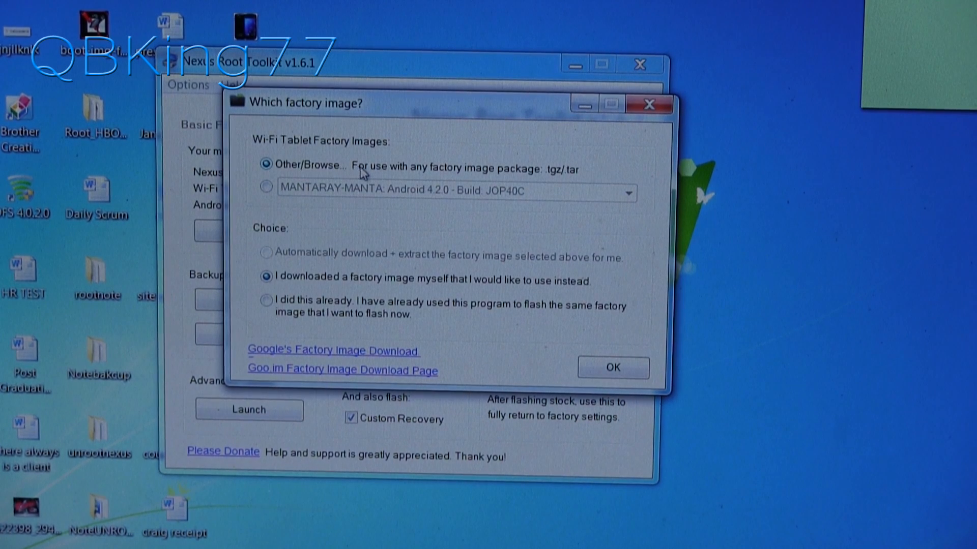
pyautogui.moveTo(625, 405)
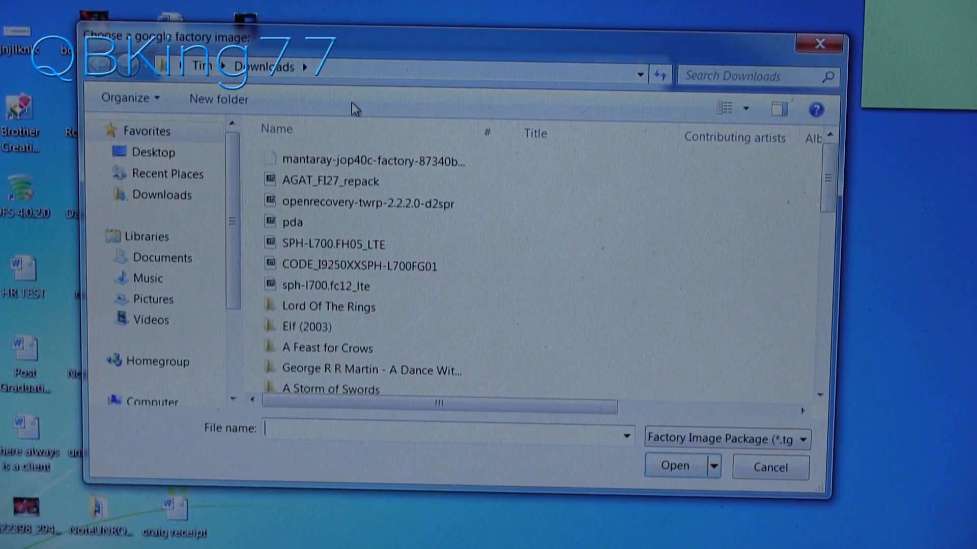
pyautogui.click(368, 160)
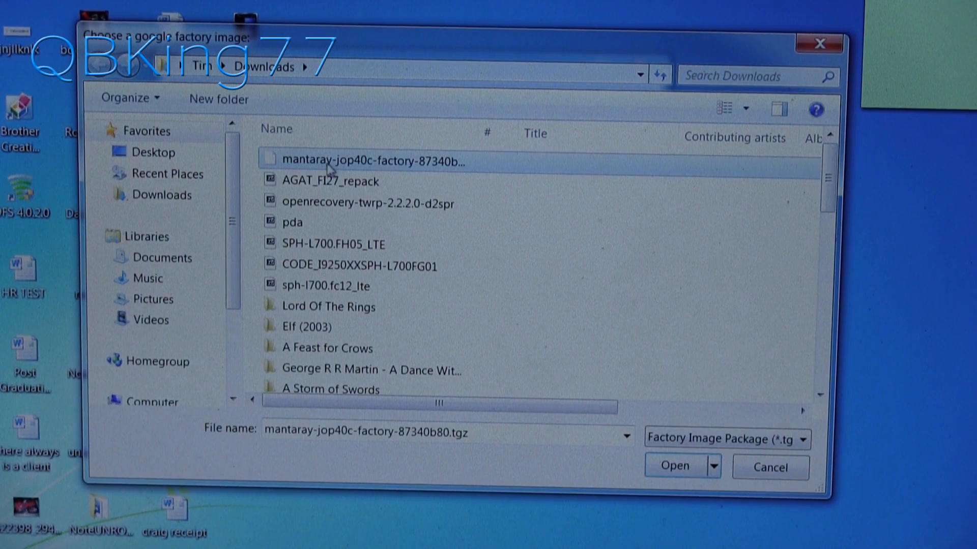
pyautogui.moveTo(374, 161)
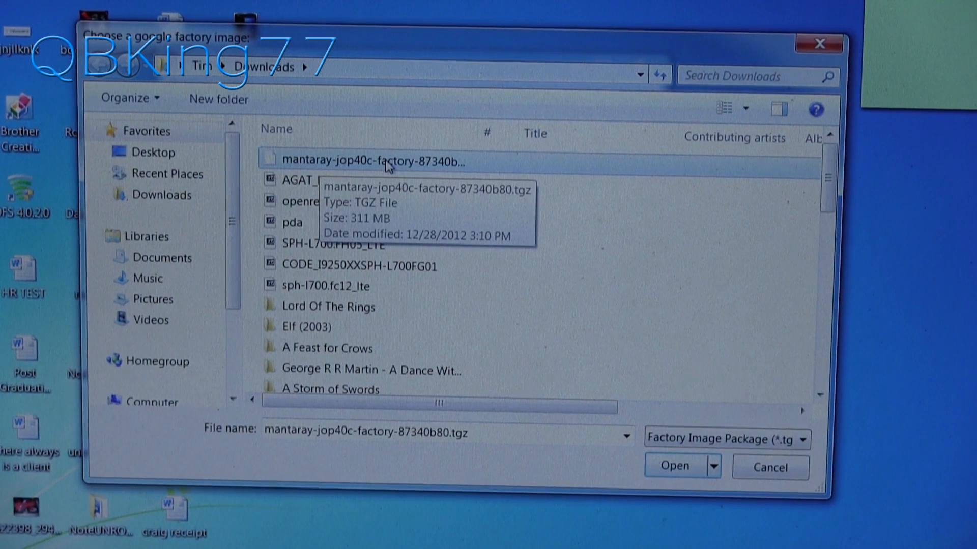
pyautogui.click(674, 465)
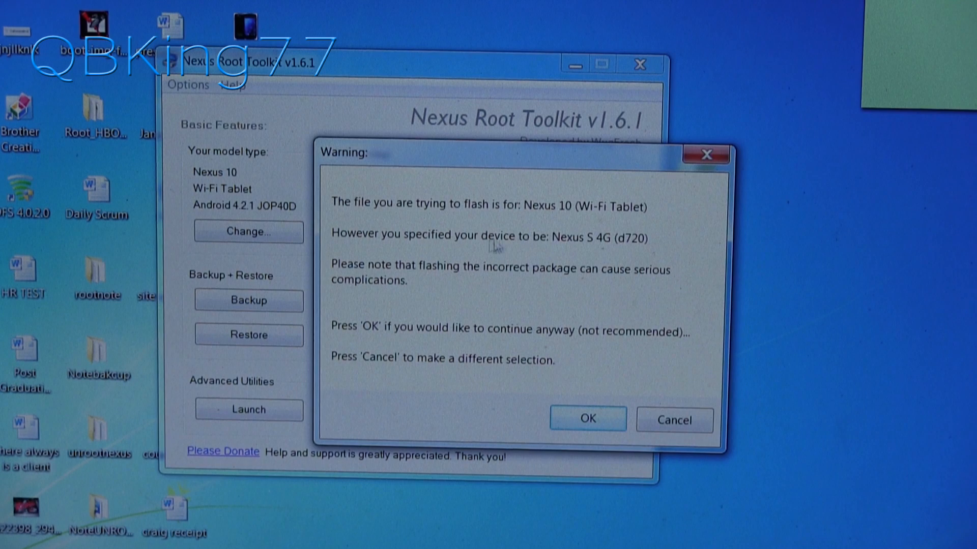
pyautogui.moveTo(620, 253)
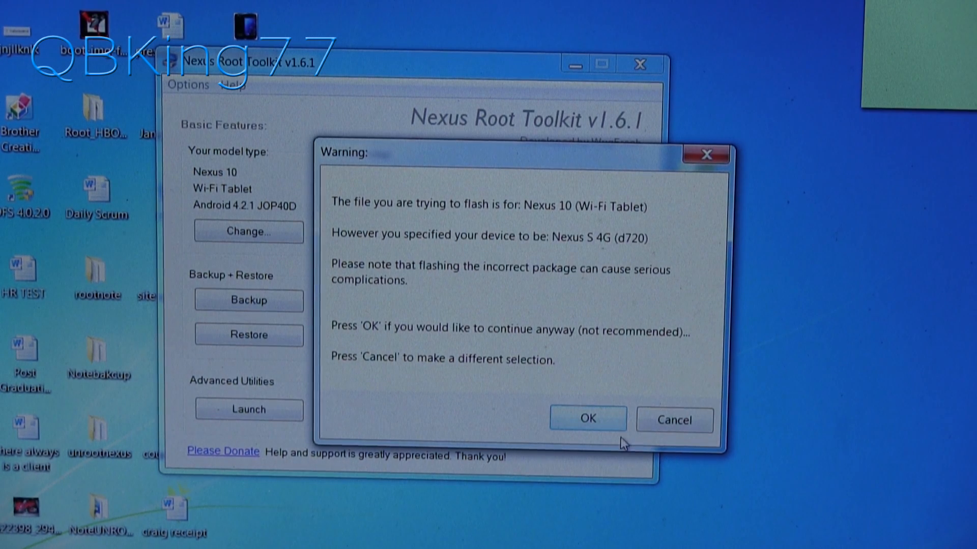
# - Continue past the Nexus S 4G mismatch warning and pass the MD5 hash check
pyautogui.click(673, 420)
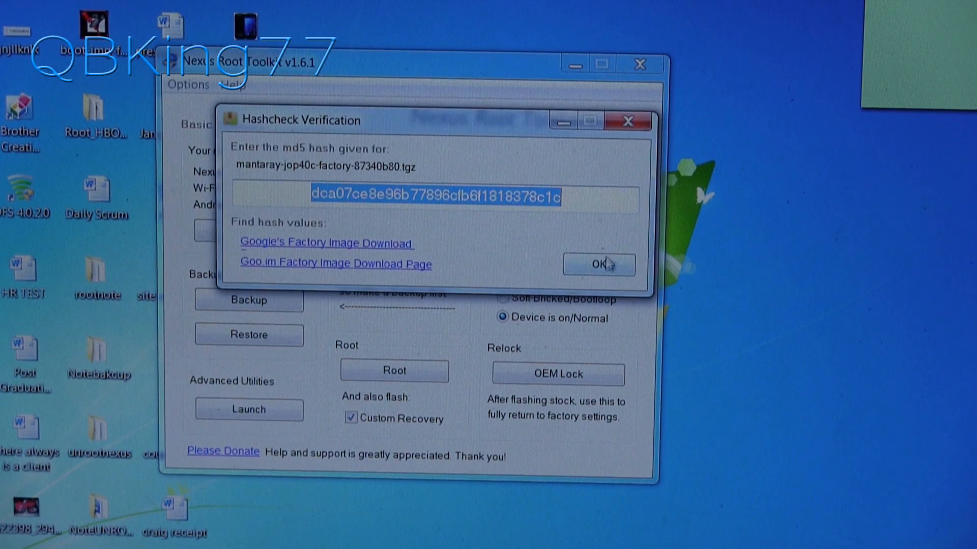
pyautogui.click(598, 264)
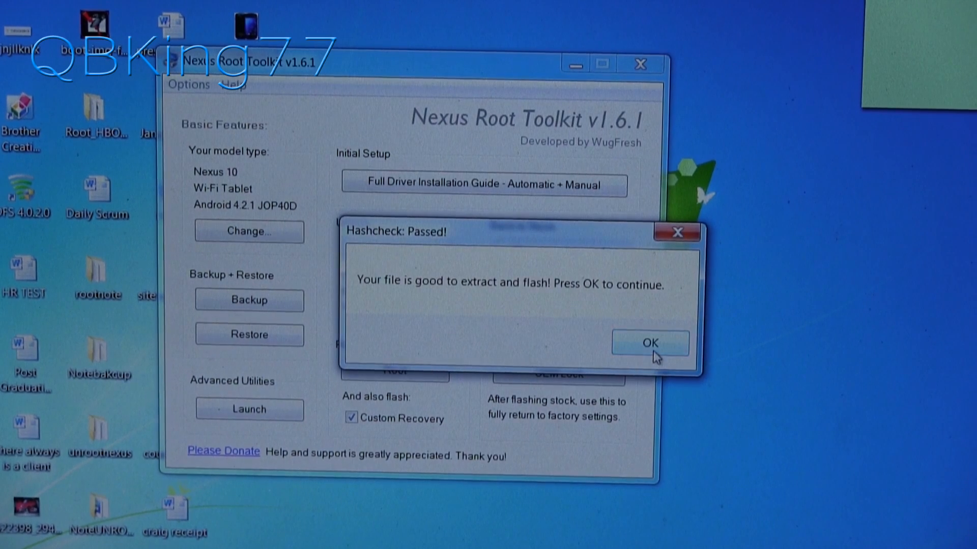
pyautogui.click(649, 343)
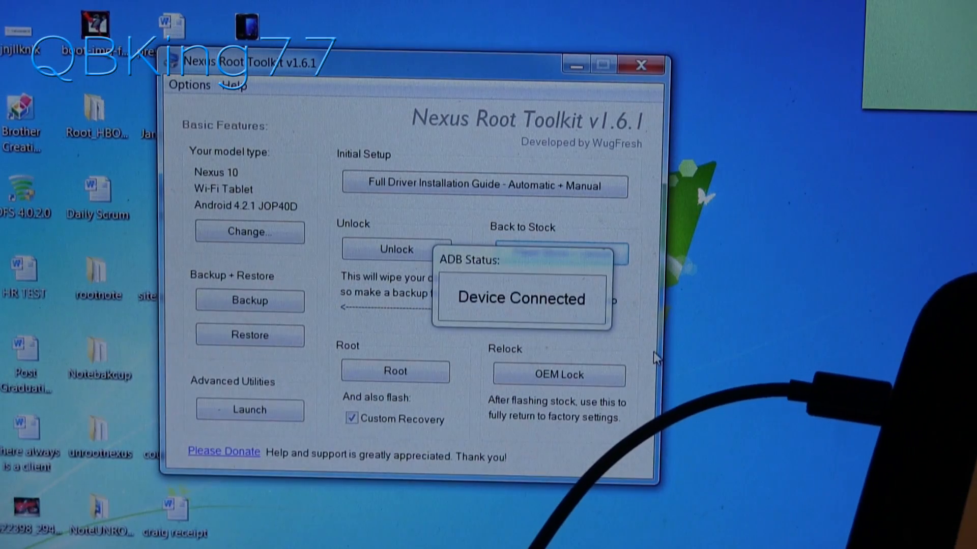
# - Acknowledge ADB connection and launch Flash Stock + Unroot to the factory-reset confirmation
pyautogui.click(395, 250)
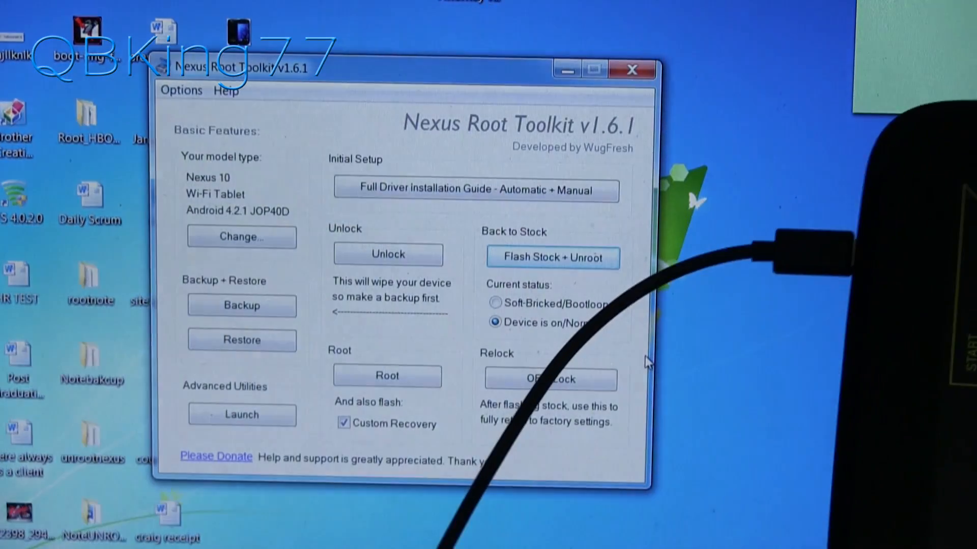
pyautogui.click(552, 257)
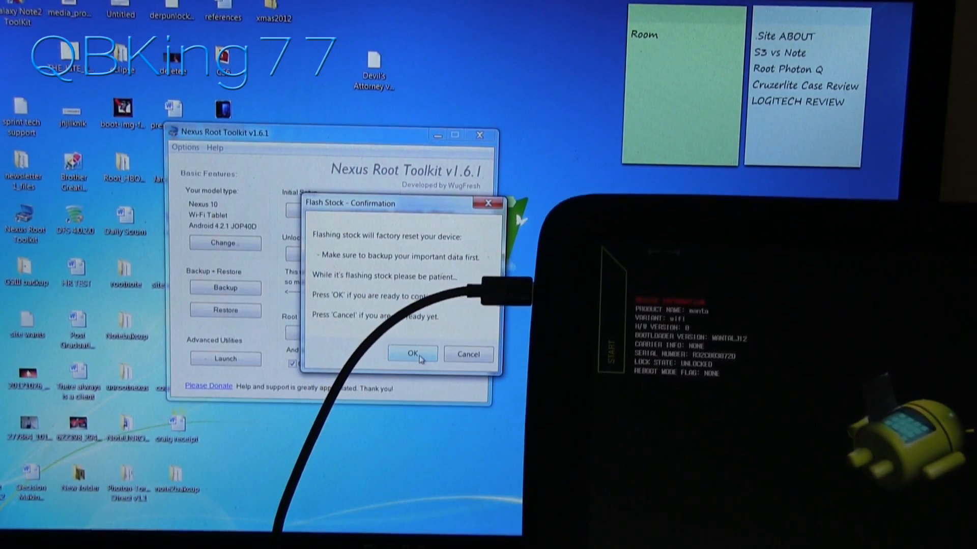
# - Confirm the factory-resetting stock flash and let the command window flash the image
pyautogui.click(412, 355)
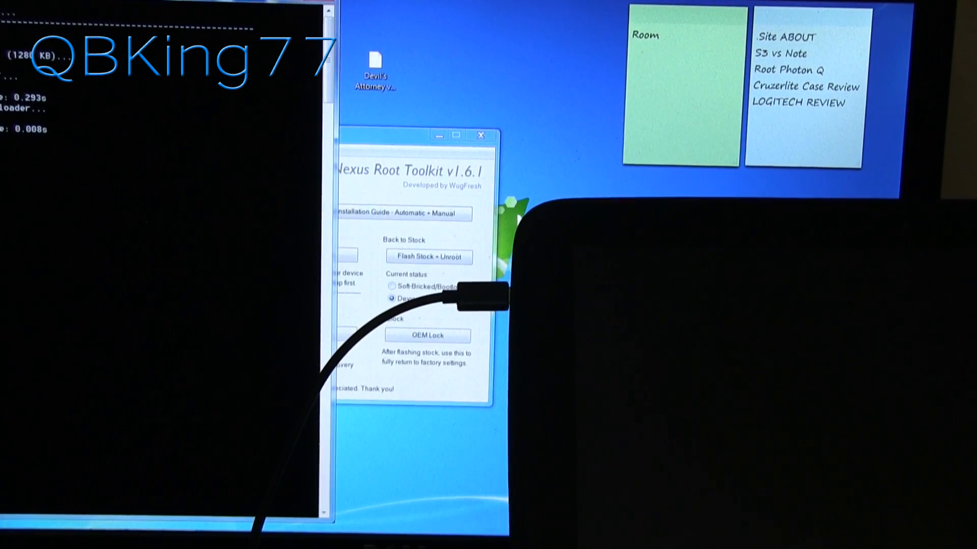
pyautogui.click(429, 257)
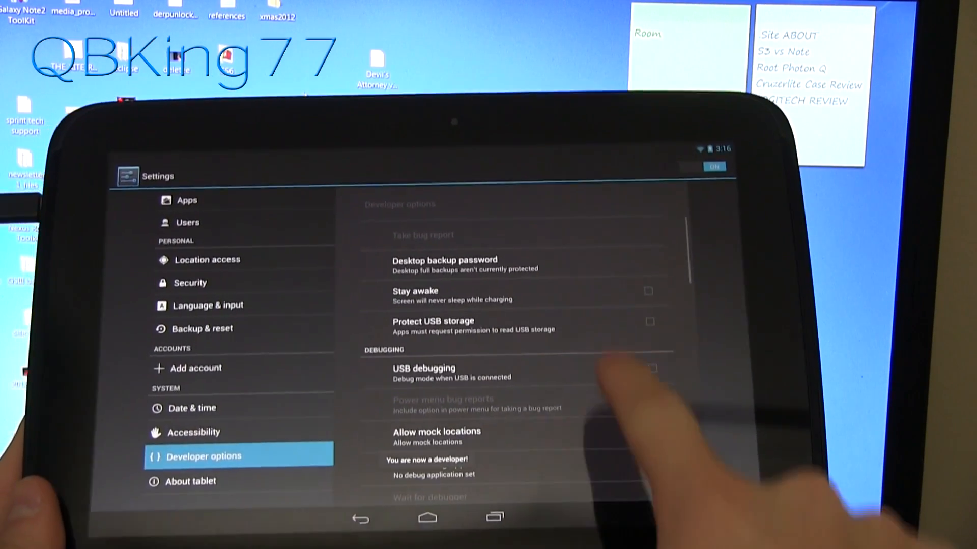
# - Check USB debugging in the tablet's Developer options
pyautogui.click(653, 368)
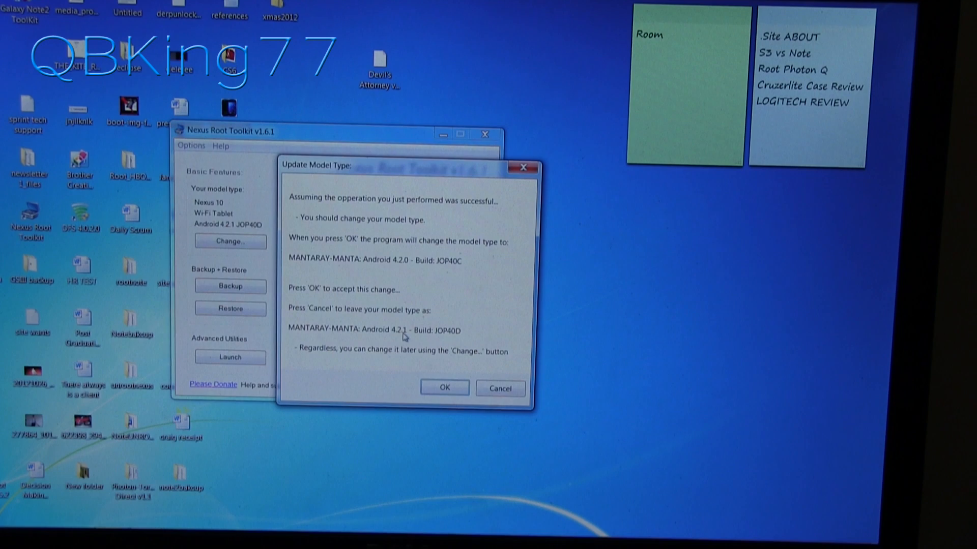
# - Cancel the Update Model Type prompt and choose Nexus 10 (Wi-Fi Tablet) with the 4.2.0 JOP40C build
pyautogui.click(499, 388)
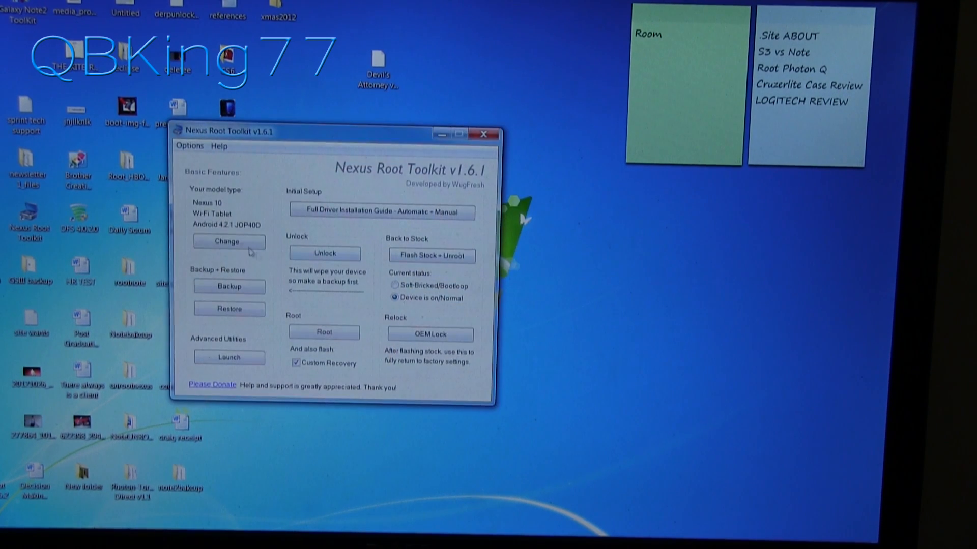
pyautogui.click(229, 243)
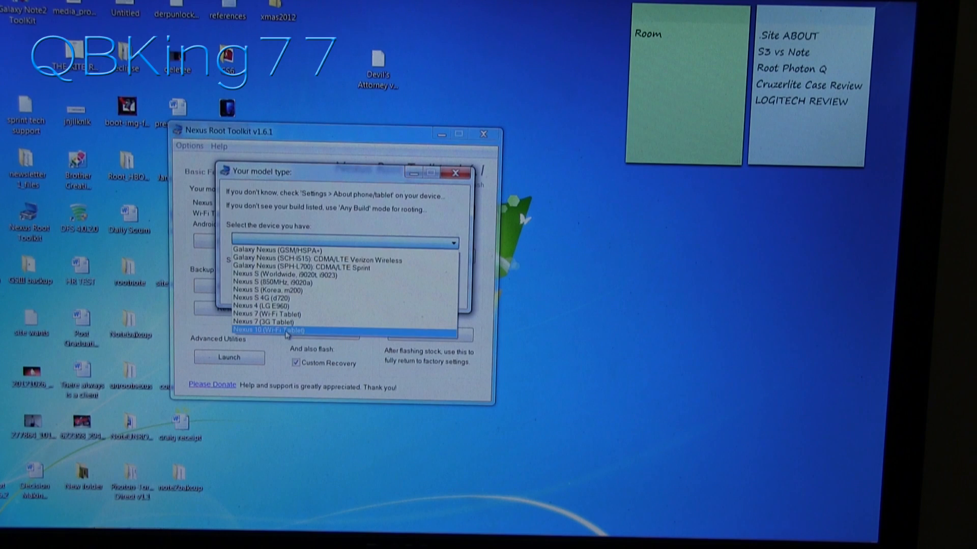
pyautogui.click(283, 330)
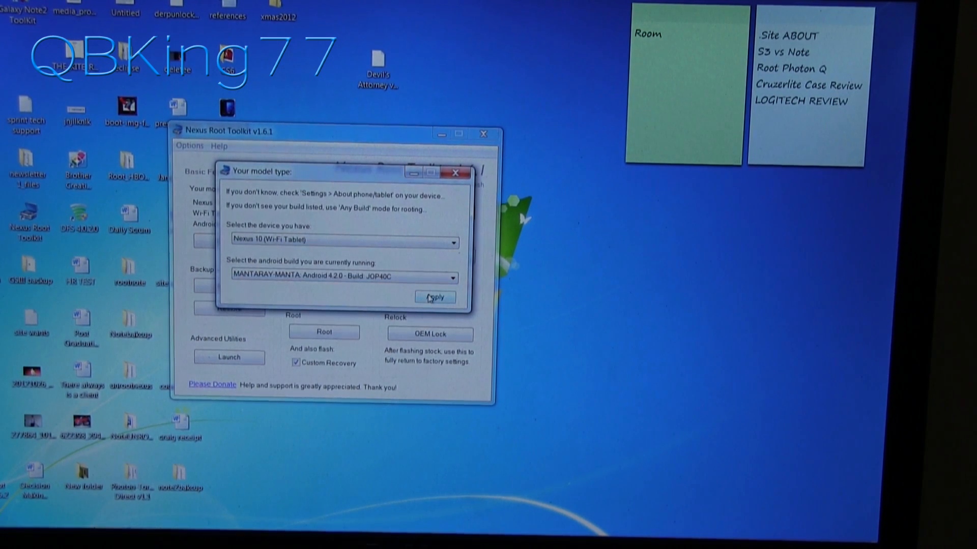
# - Apply the Android 4.2.0 JOP40C model type and dismiss the USB debugging help
pyautogui.click(435, 297)
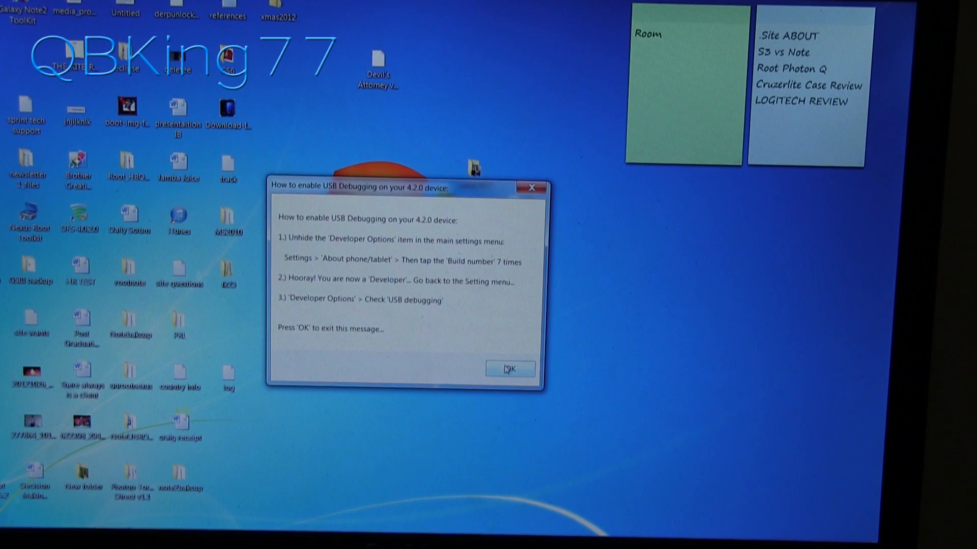
pyautogui.click(510, 368)
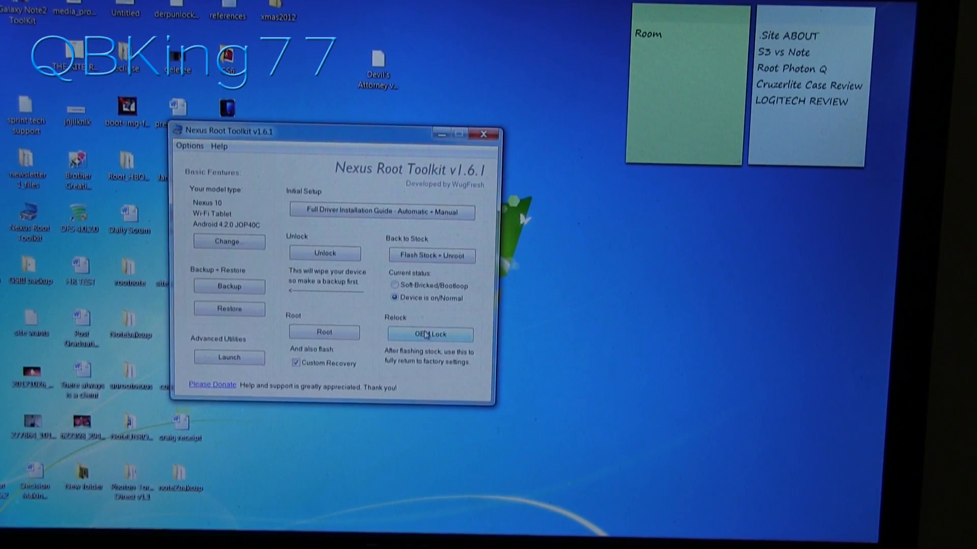
# - Start OEM Lock and confirm relocking the bootloader to factory state
pyautogui.click(429, 335)
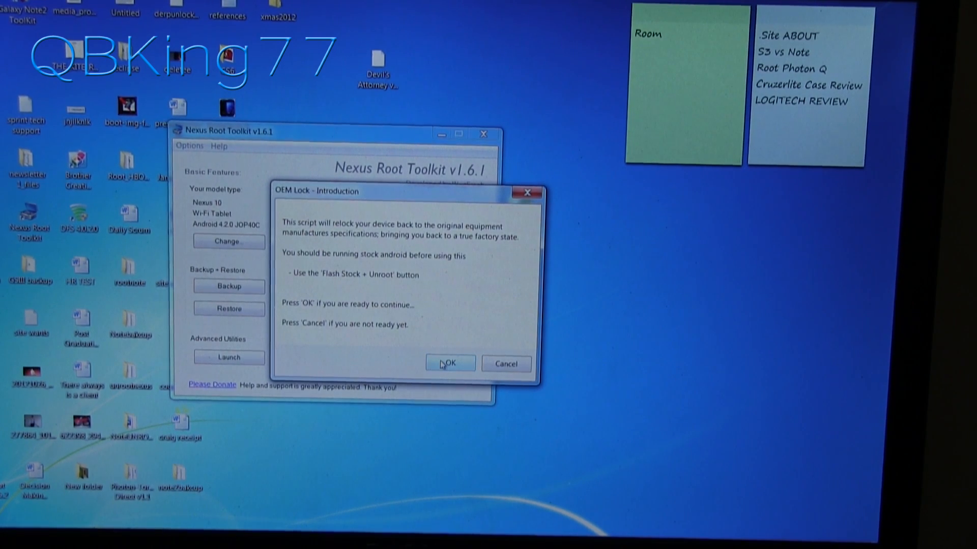
pyautogui.click(449, 364)
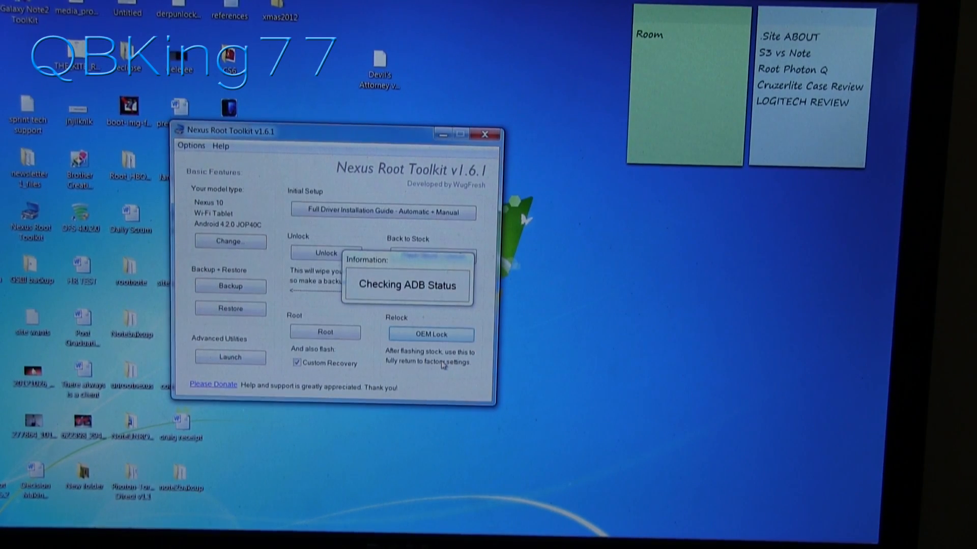